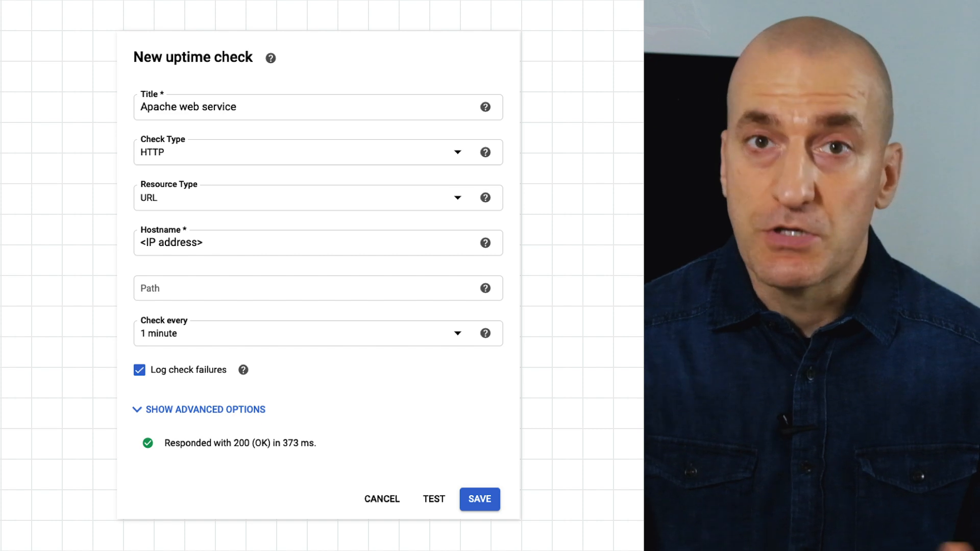
Save the Apache web service uptime check and view the Apache service dashboard
click(479, 498)
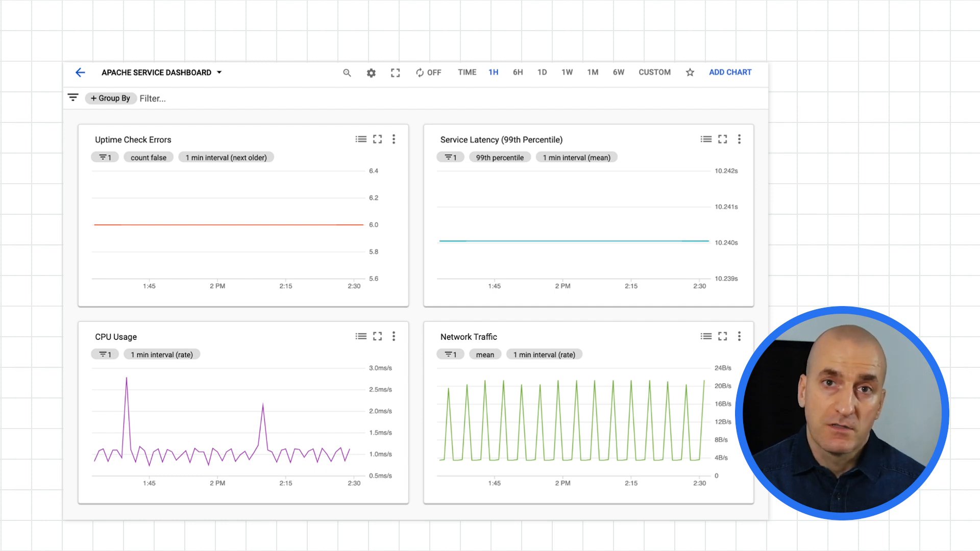
Start a new dashboard chart for the apache-web-service Check passed metric
click(729, 72)
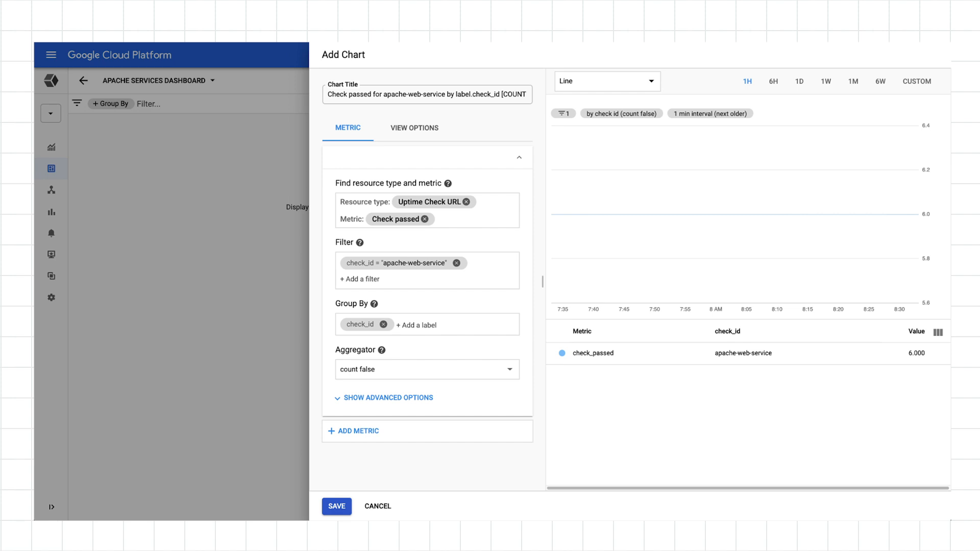
Confirm Uptime Check URL resource type and count-false aggregator, then save the chart
click(431, 201)
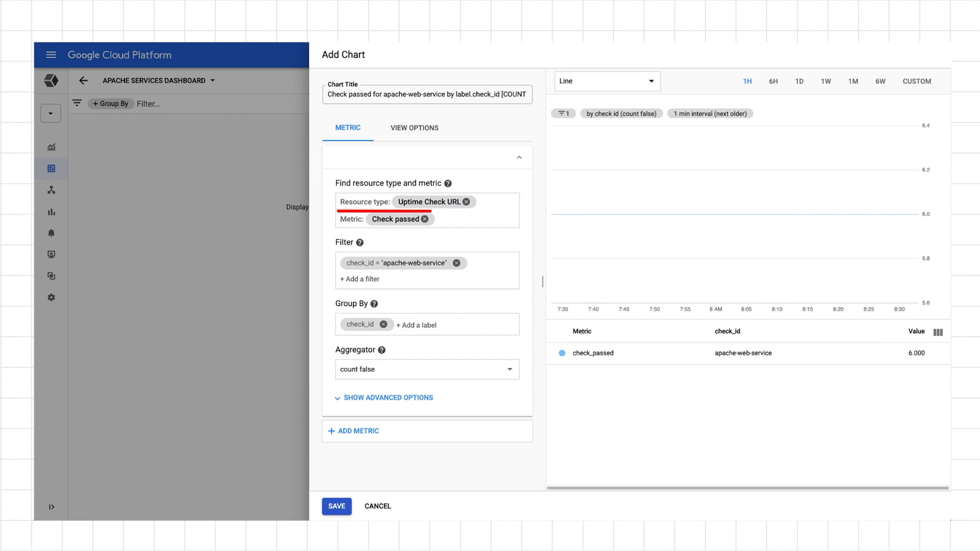
click(403, 262)
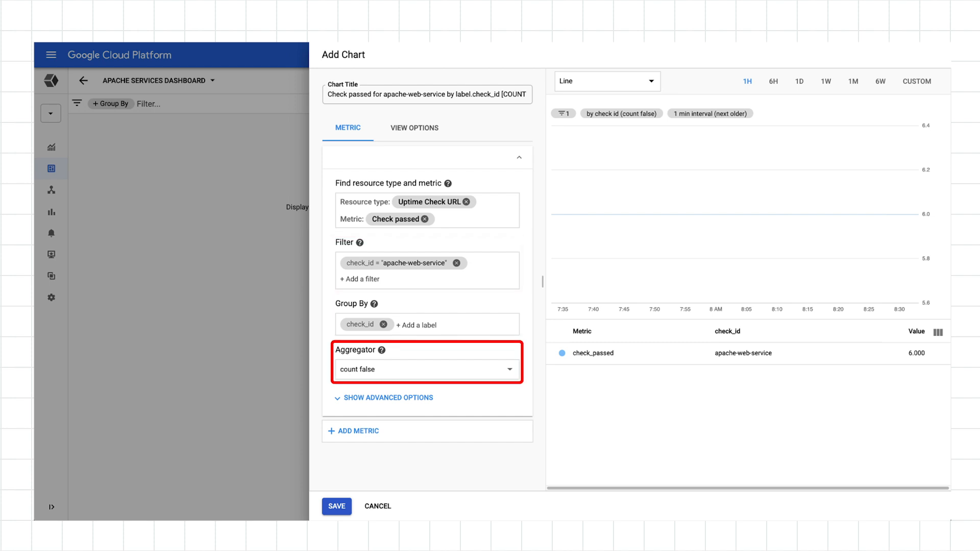
click(337, 506)
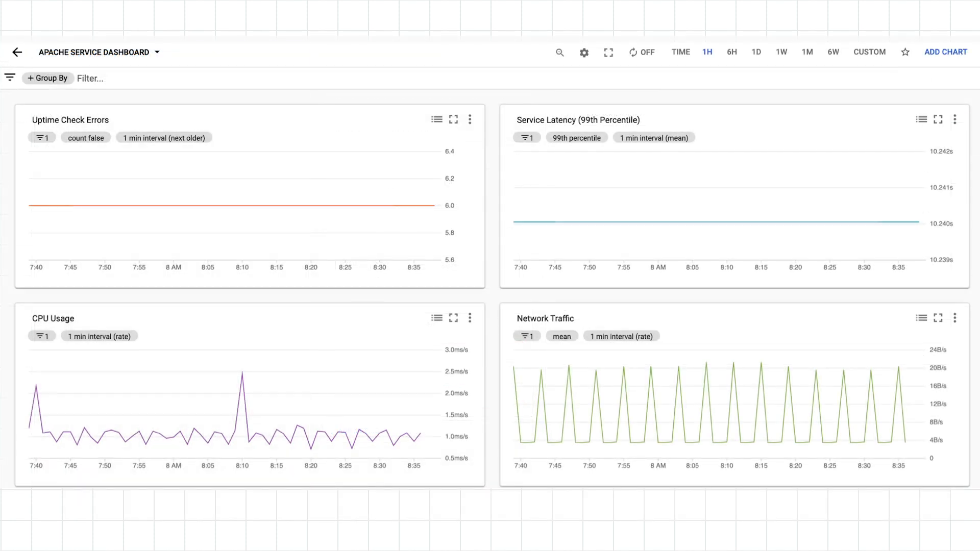